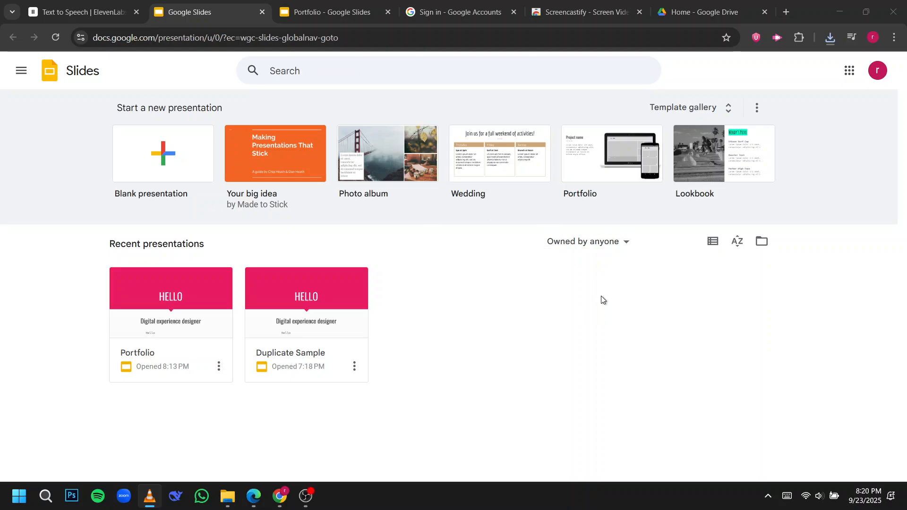
mouse_move(484, 288)
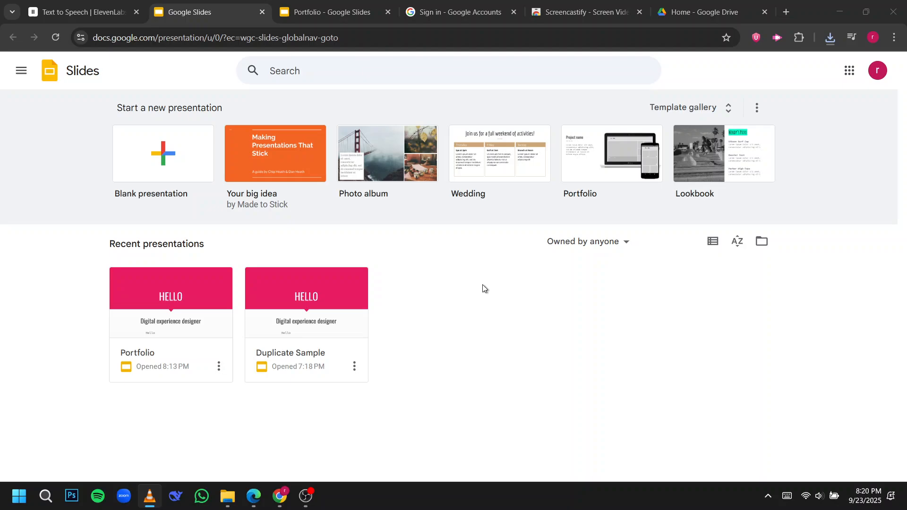
mouse_move(488, 371)
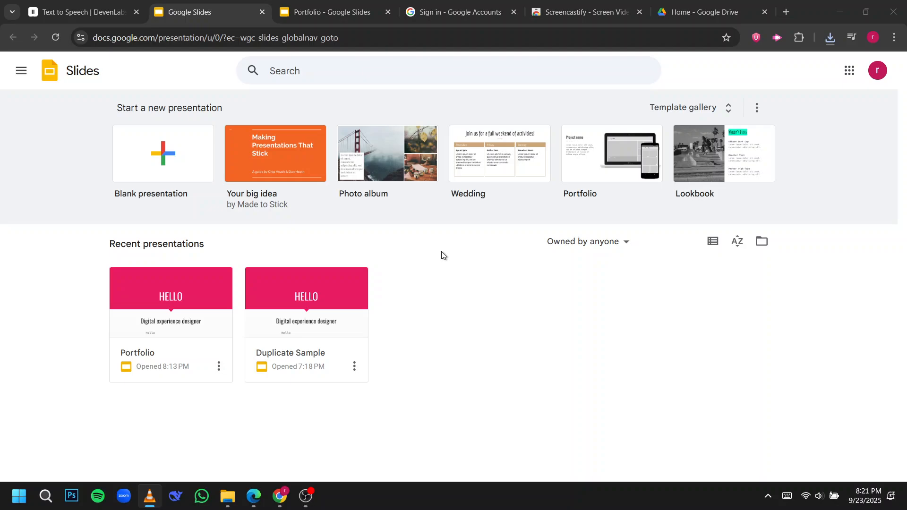
mouse_move(562, 326)
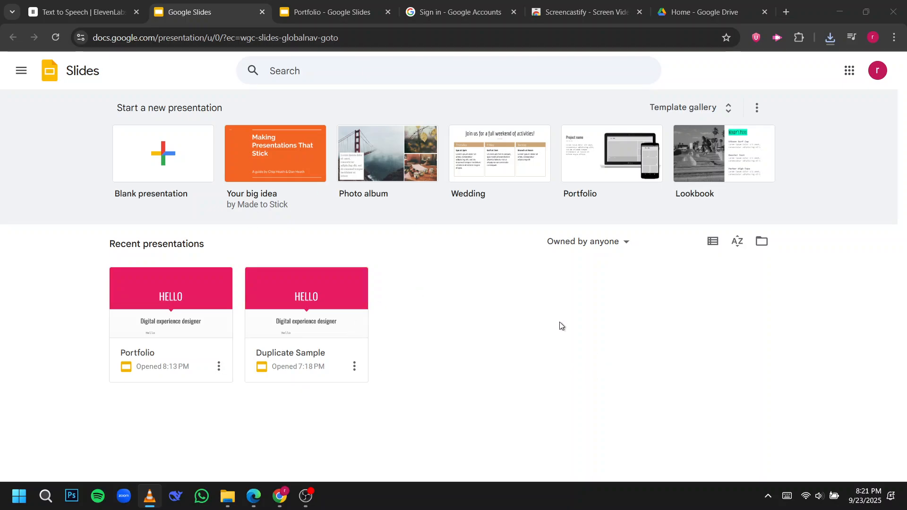
mouse_move(609, 305)
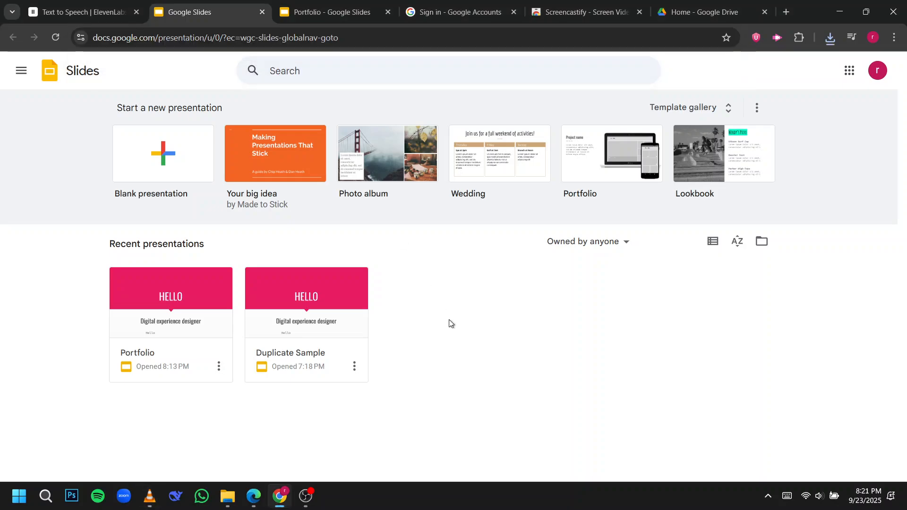
Step: Switch to the sign-in tab, then return to the Google Slides home page
left_click(457, 11)
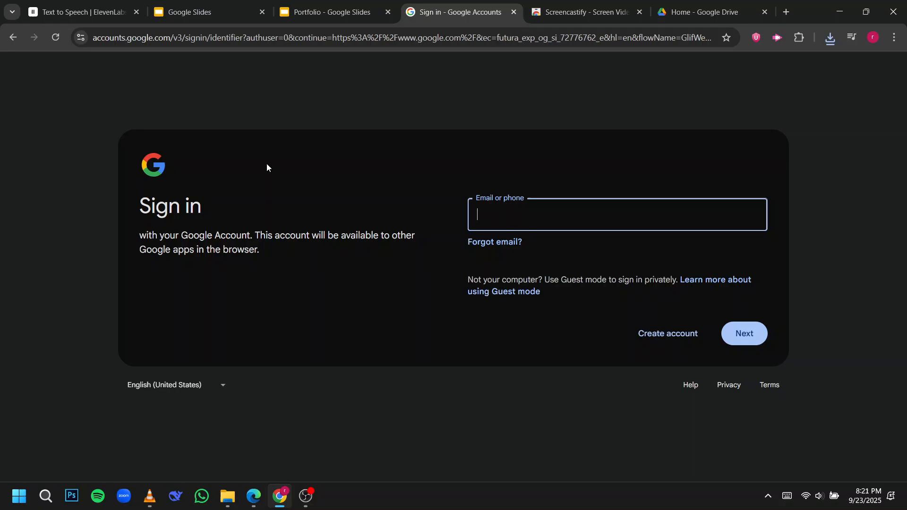
left_click(203, 11)
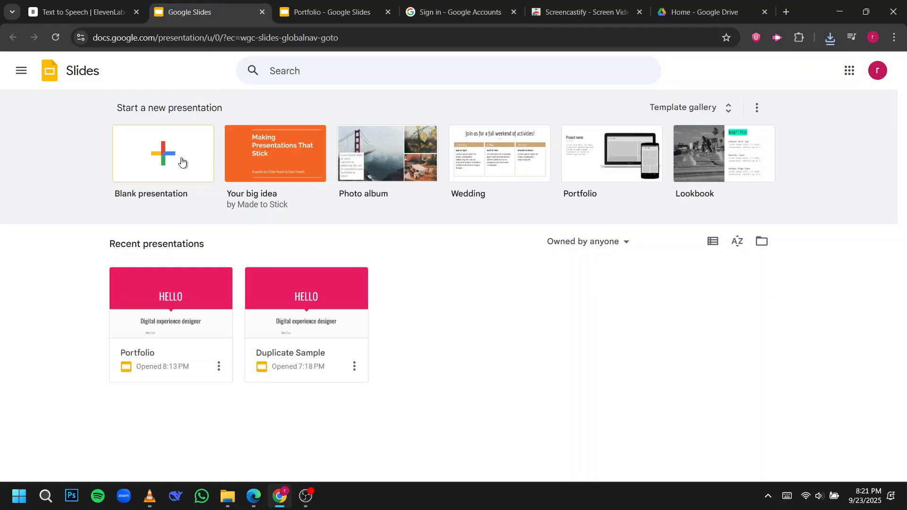
mouse_move(263, 295)
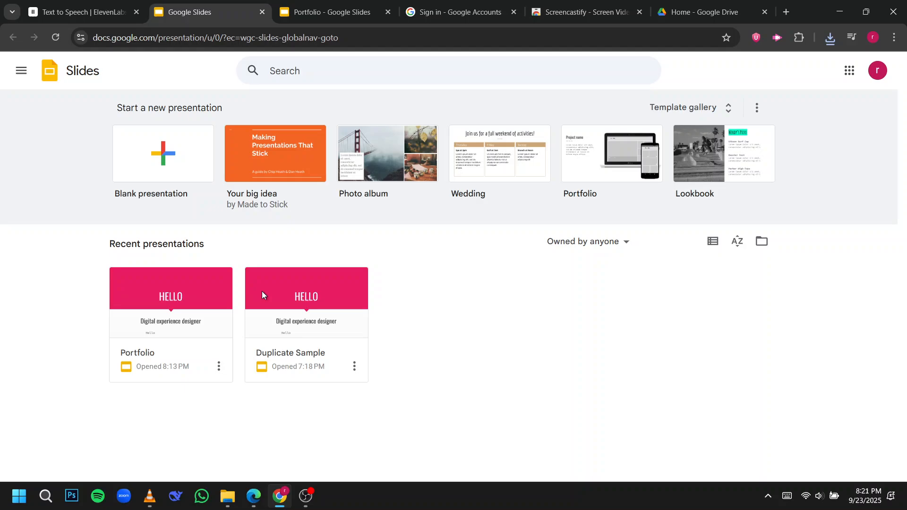
mouse_move(320, 113)
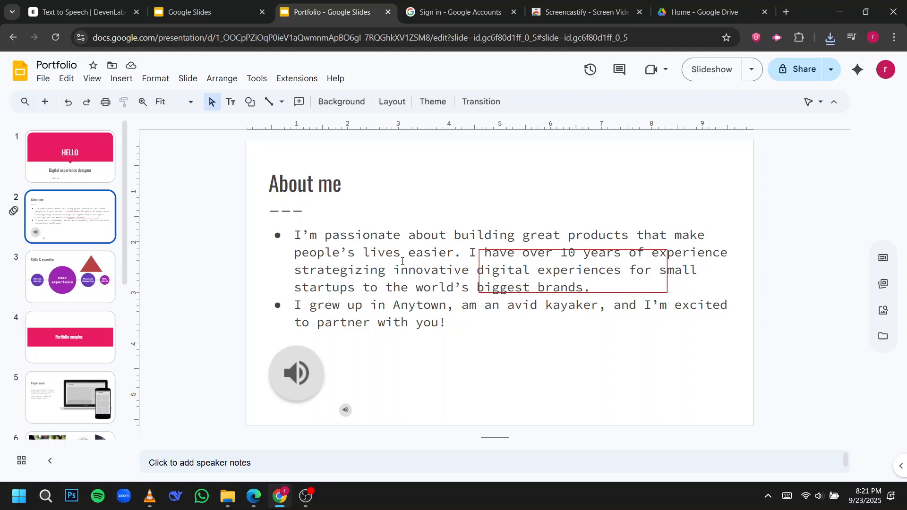
Step: Select slide 4, 'Portfolio samples', in the filmstrip
left_click(70, 337)
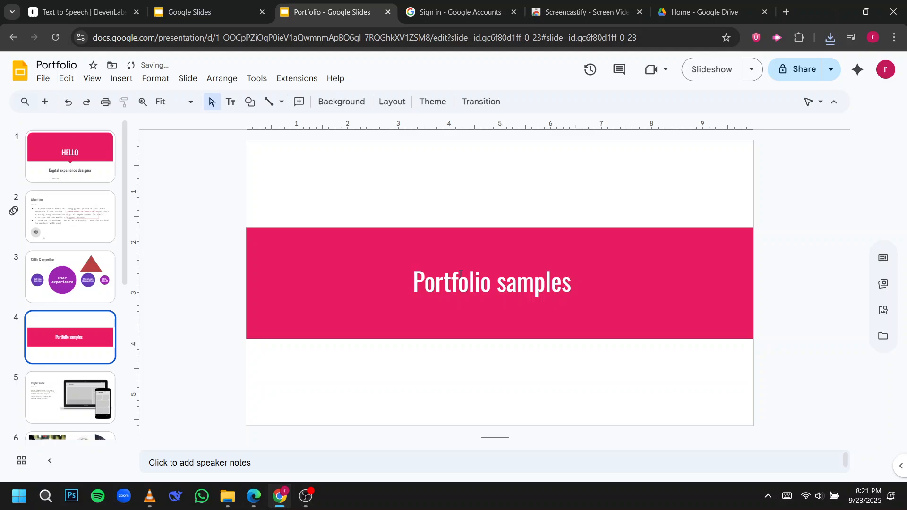
mouse_move(339, 225)
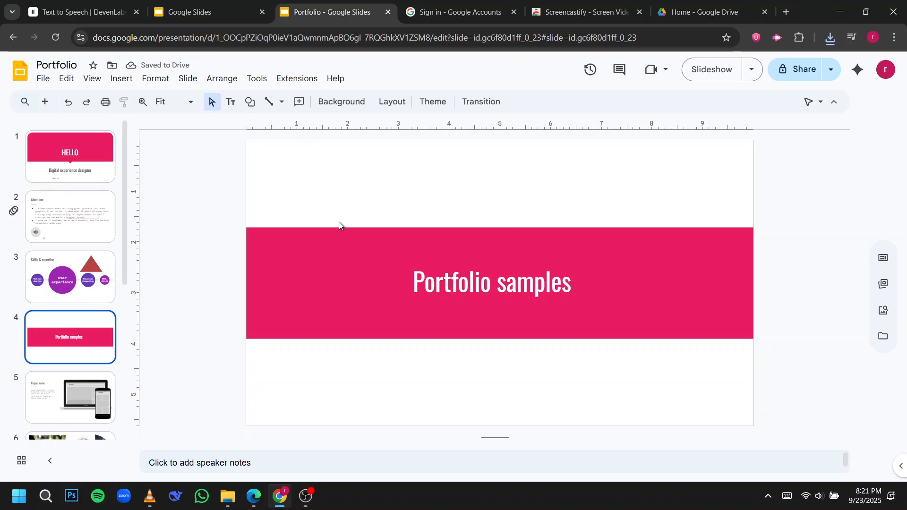
mouse_move(390, 246)
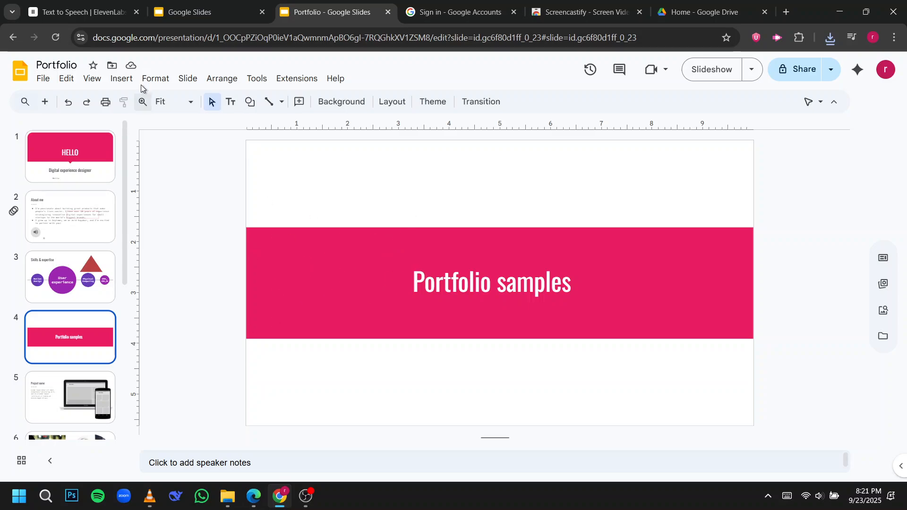
Step: Insert the recent Drive audio file onto the 'Portfolio samples' slide via Insert > Audio
left_click(121, 78)
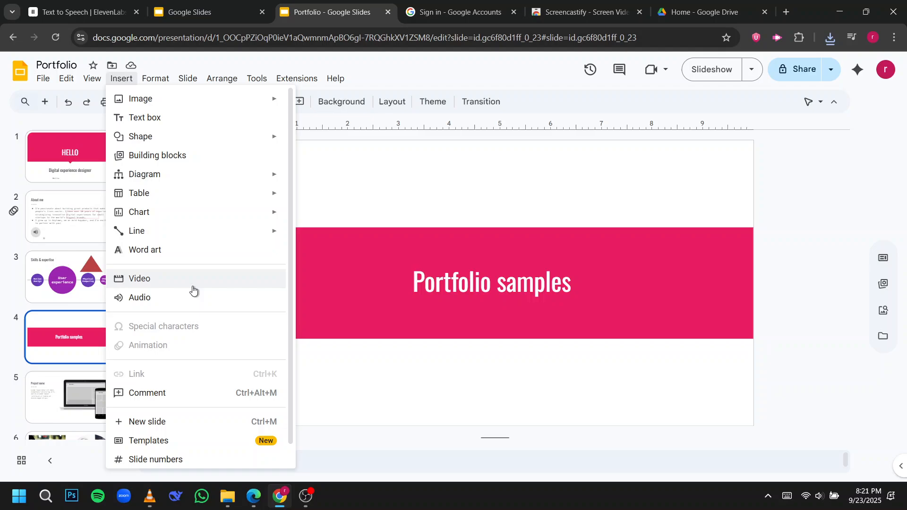
left_click(139, 298)
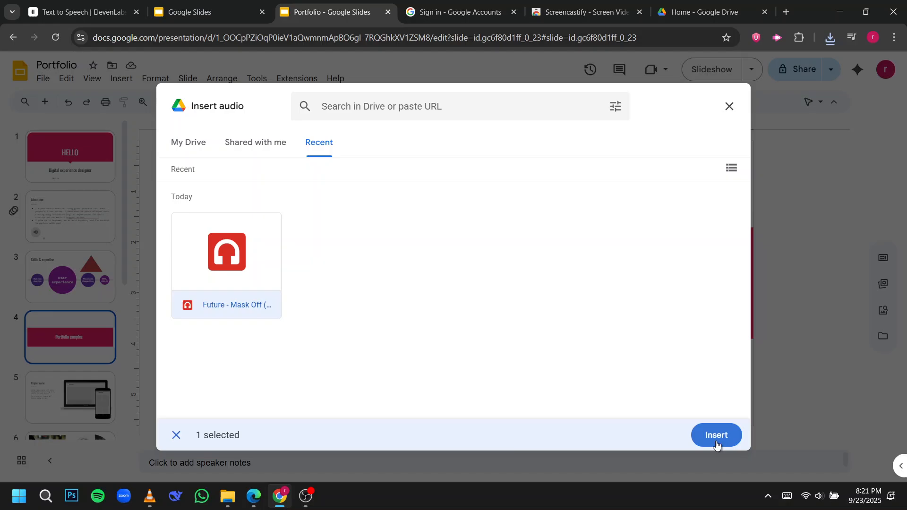
left_click(716, 435)
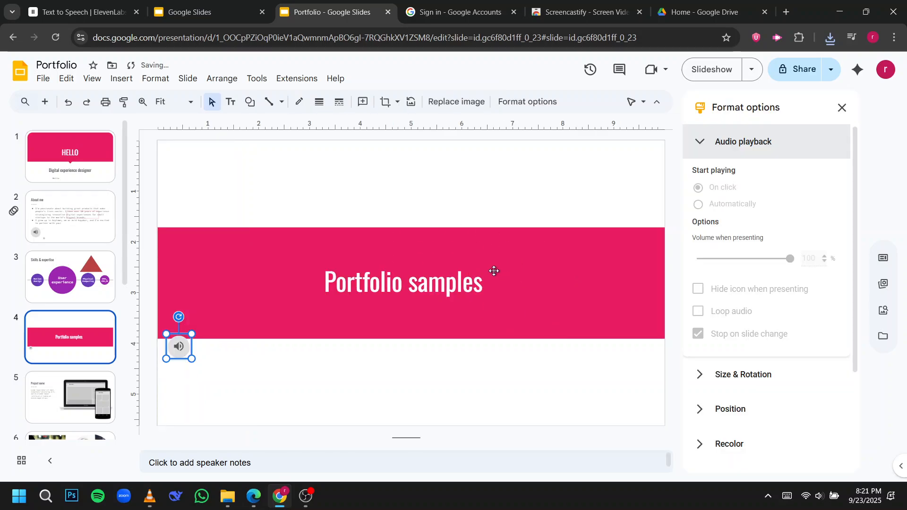
Step: Set the audio icon's playback to start automatically, keeping stop on slide change
left_click(698, 188)
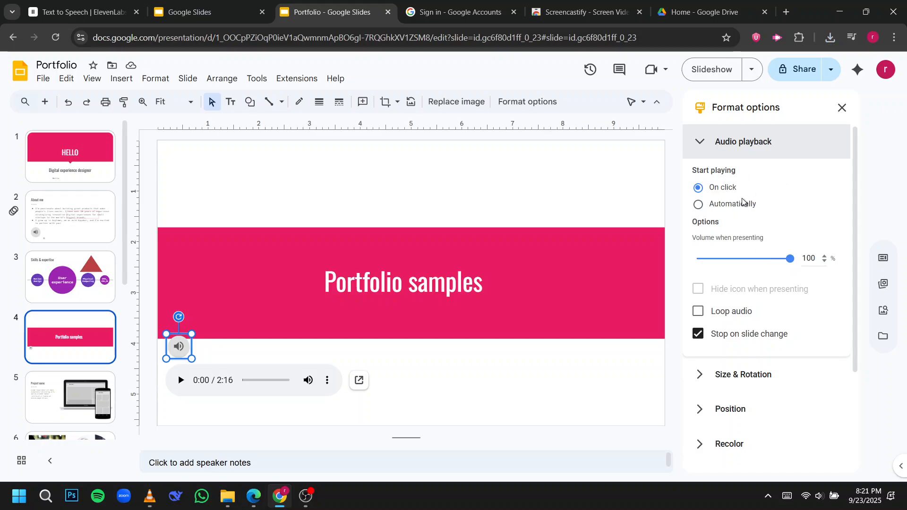
left_click(698, 204)
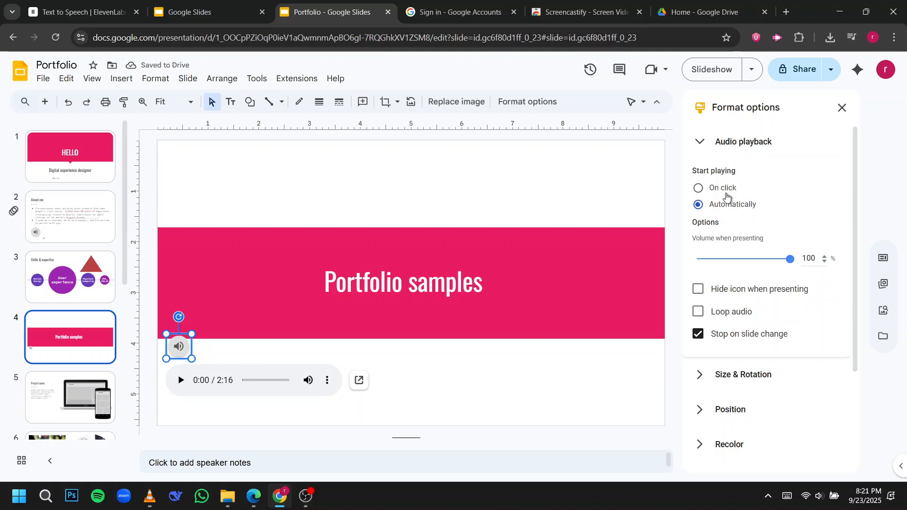
mouse_move(735, 222)
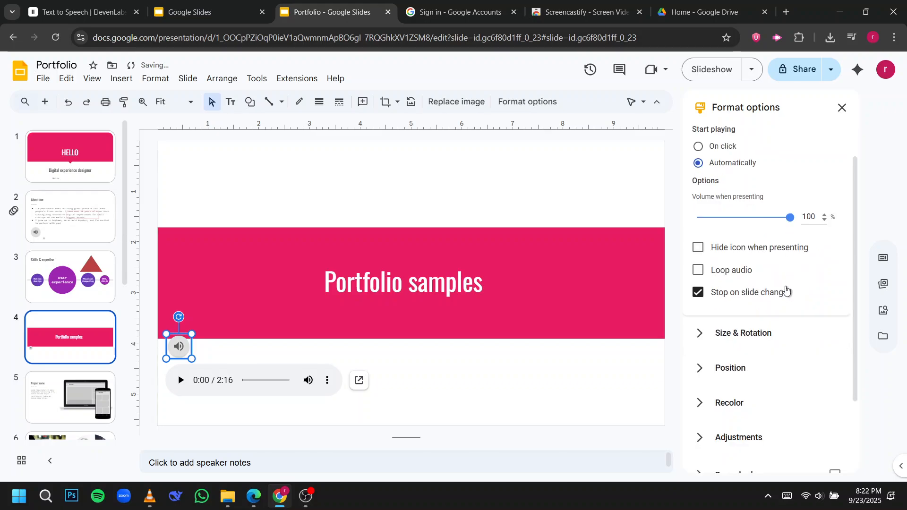
scroll("down", 3)
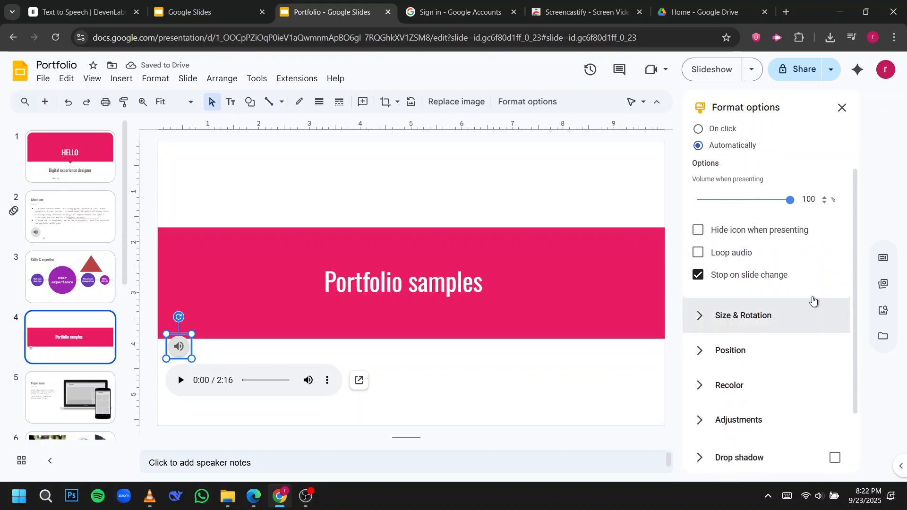
mouse_move(755, 316)
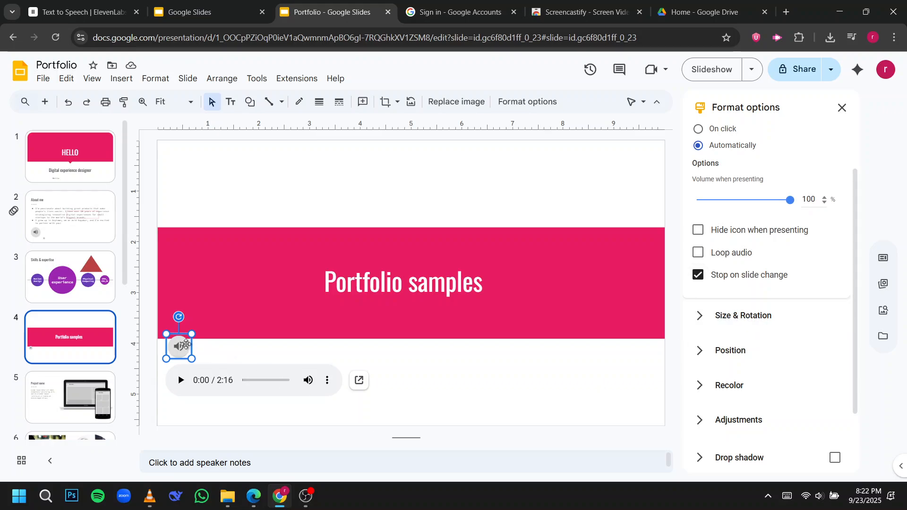
Step: Drag the audio icon to the top-left, above the pink title band
left_click_drag(180, 346, 262, 194)
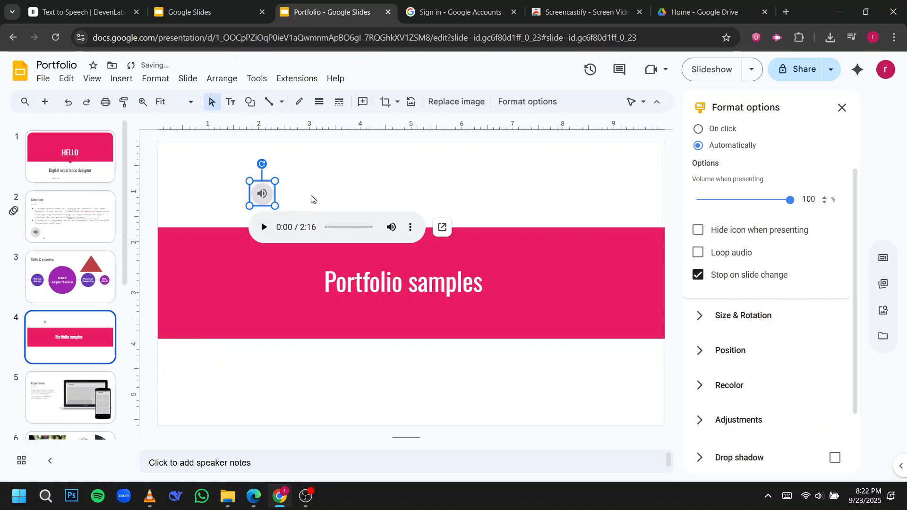
scroll("down", 3)
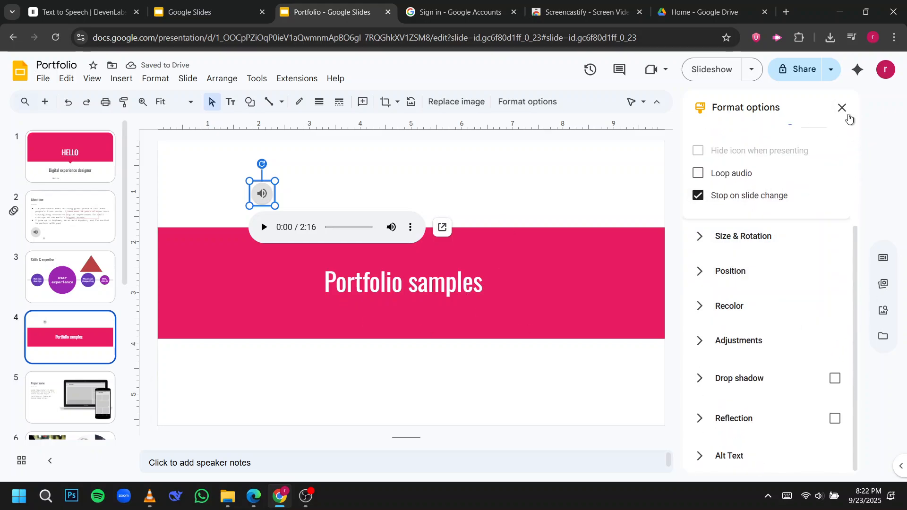
Step: Close the Format options sidebar
left_click(844, 108)
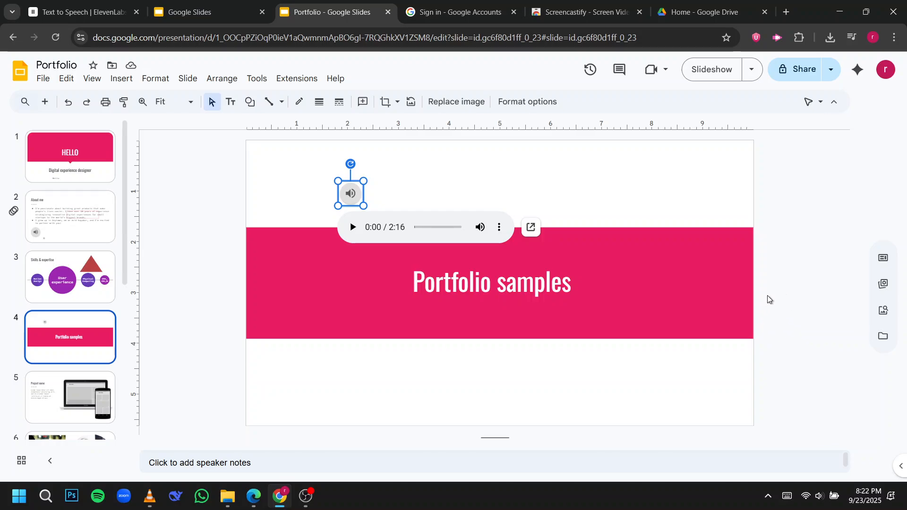
mouse_move(593, 319)
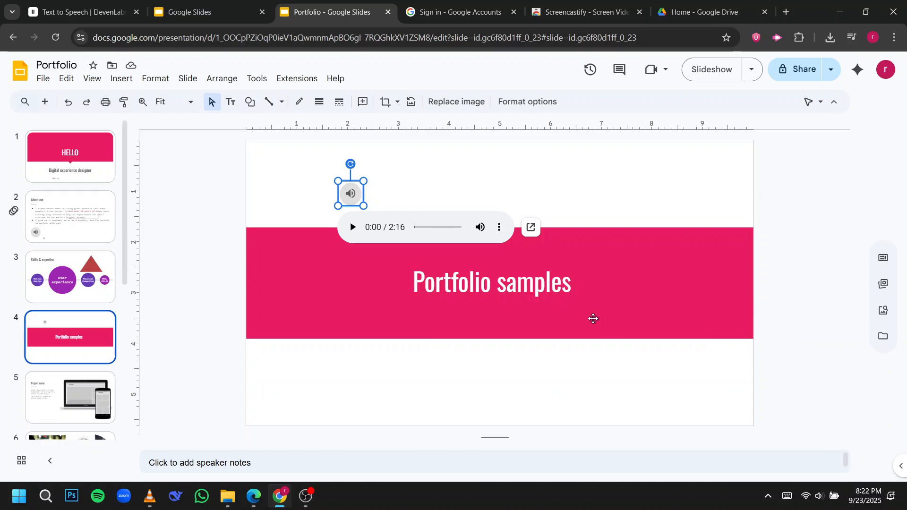
mouse_move(445, 409)
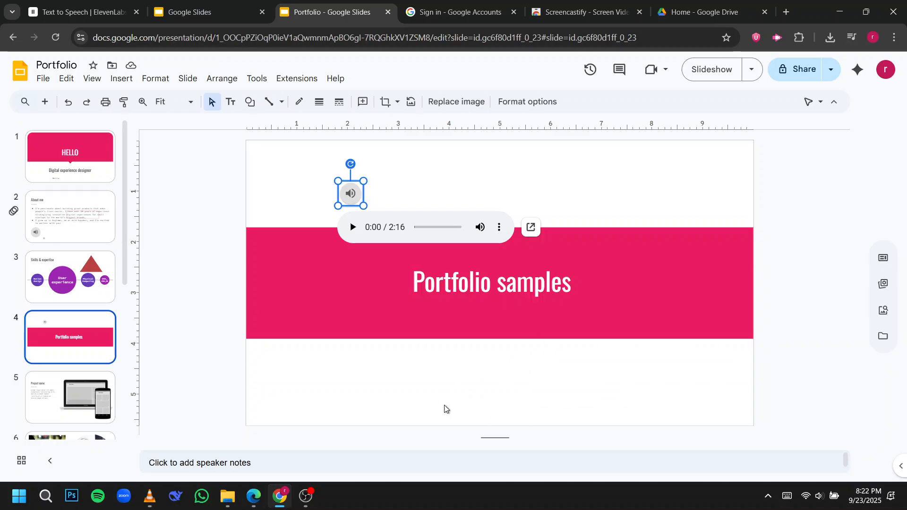